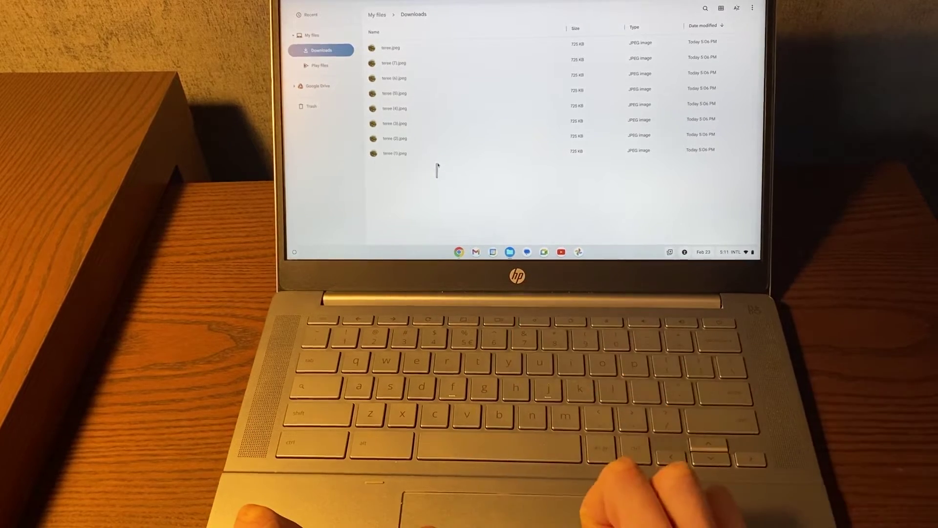
Select the last tenor JPEG image in the Downloads list.
drag(455, 78, 454, 167)
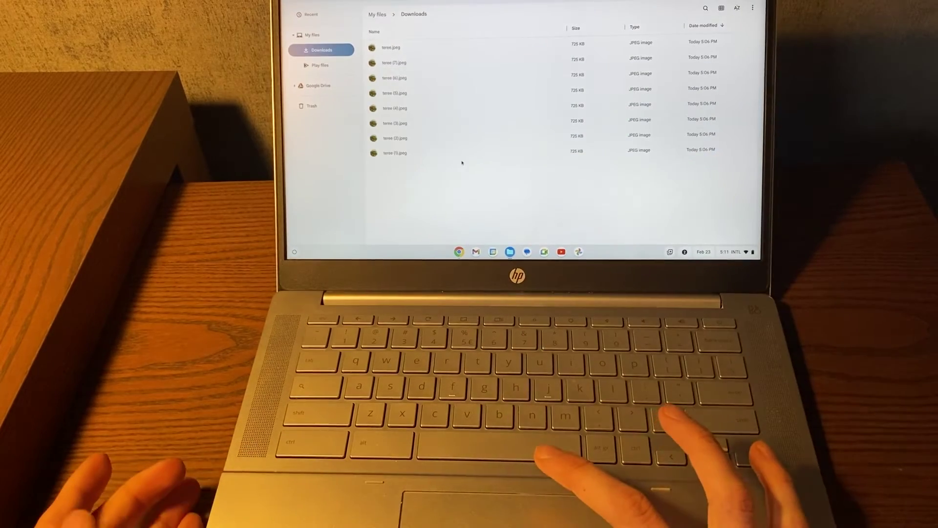
click(395, 153)
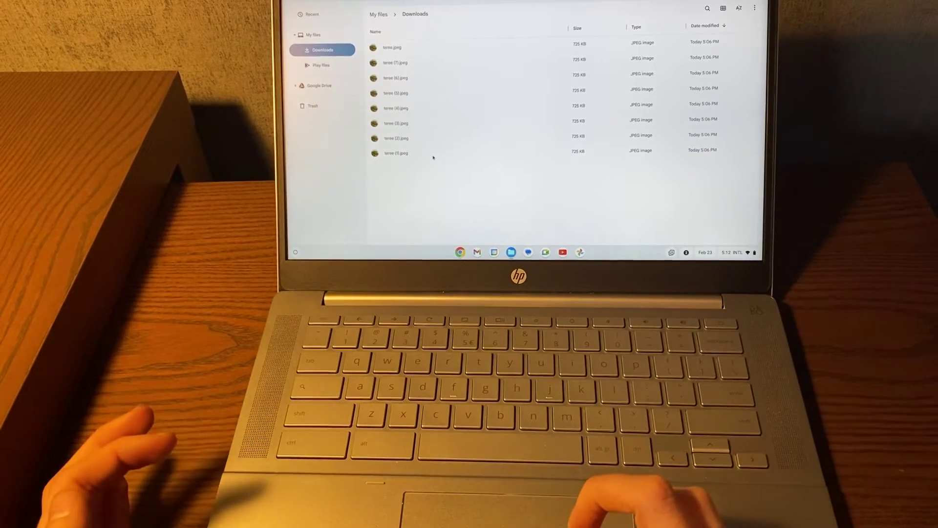
click(411, 152)
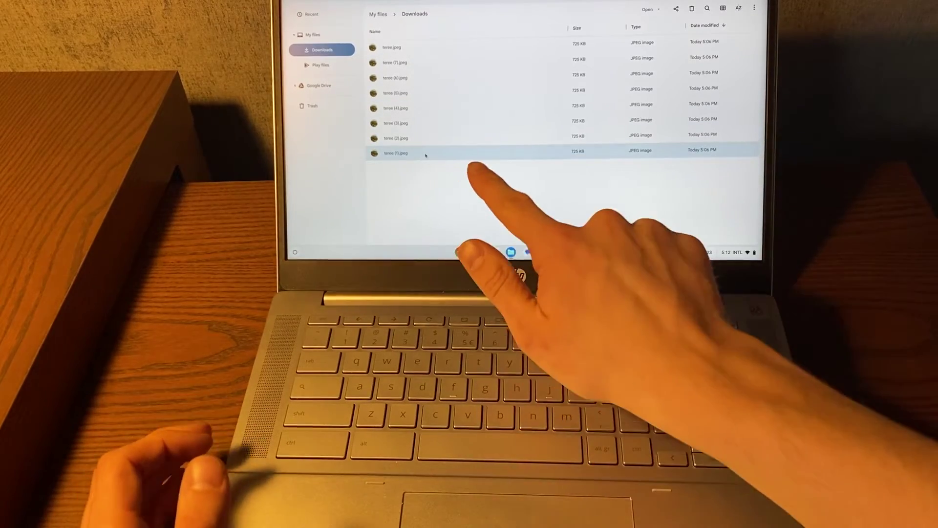